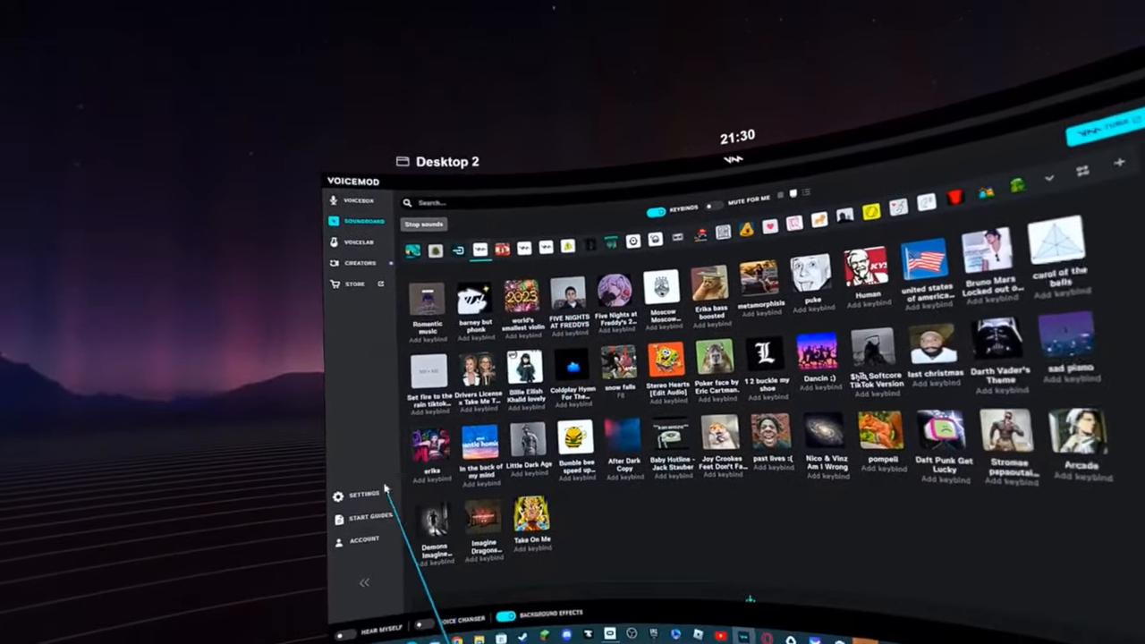
- Pick the Oculus Virtual Audio microphone in Voicemod, then go to SteamVR's Audio settings for input
left_click(358, 496)
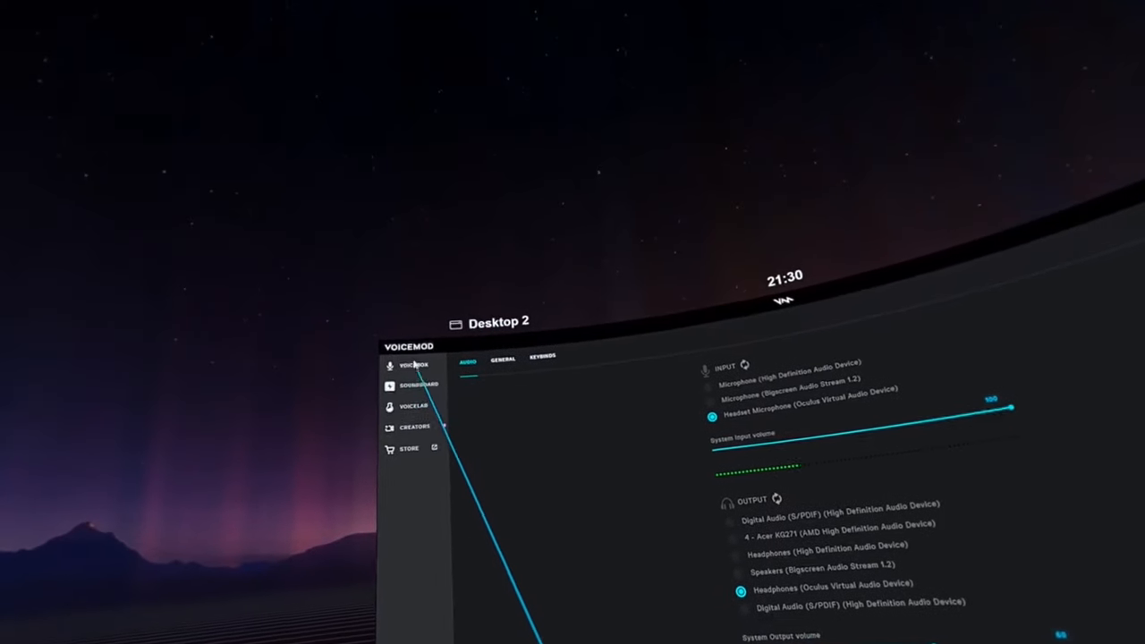
left_click(415, 365)
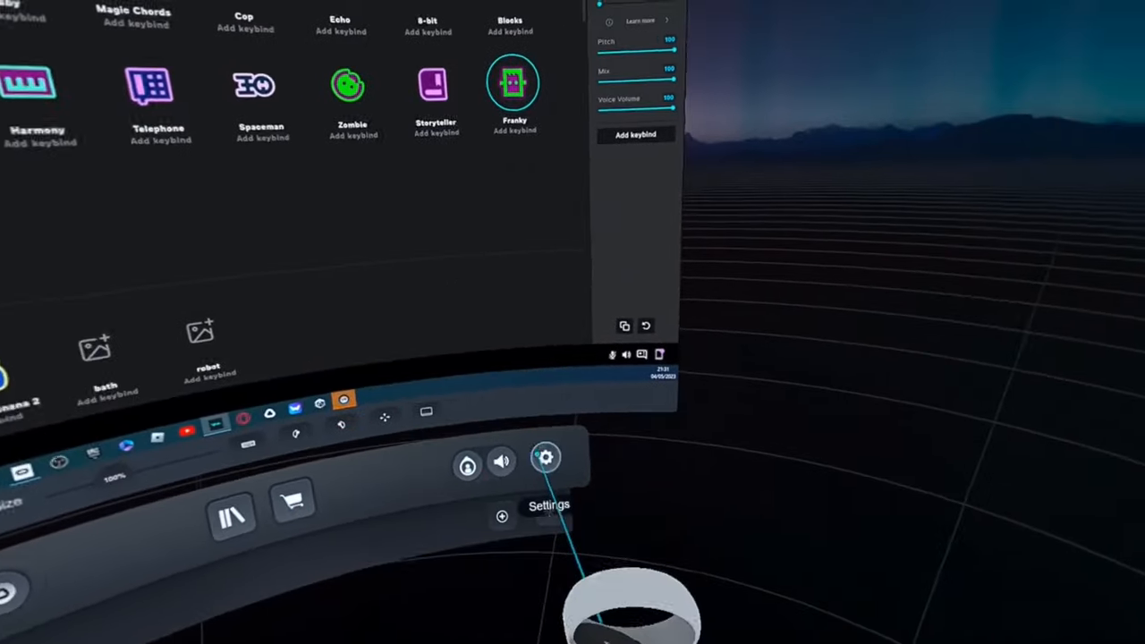
left_click(546, 458)
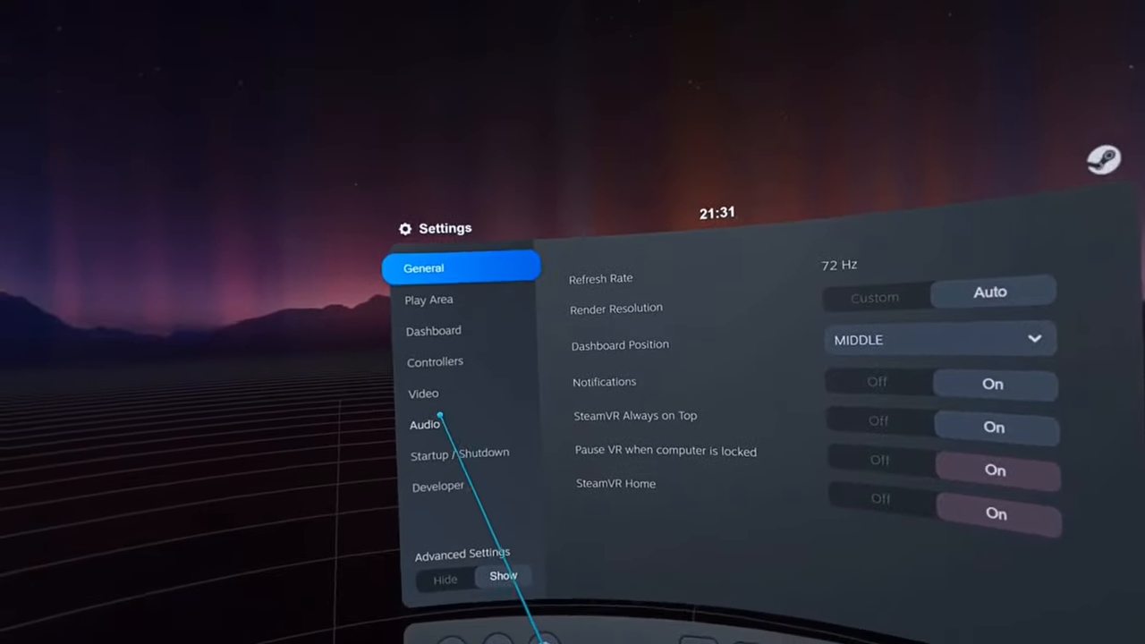
left_click(424, 424)
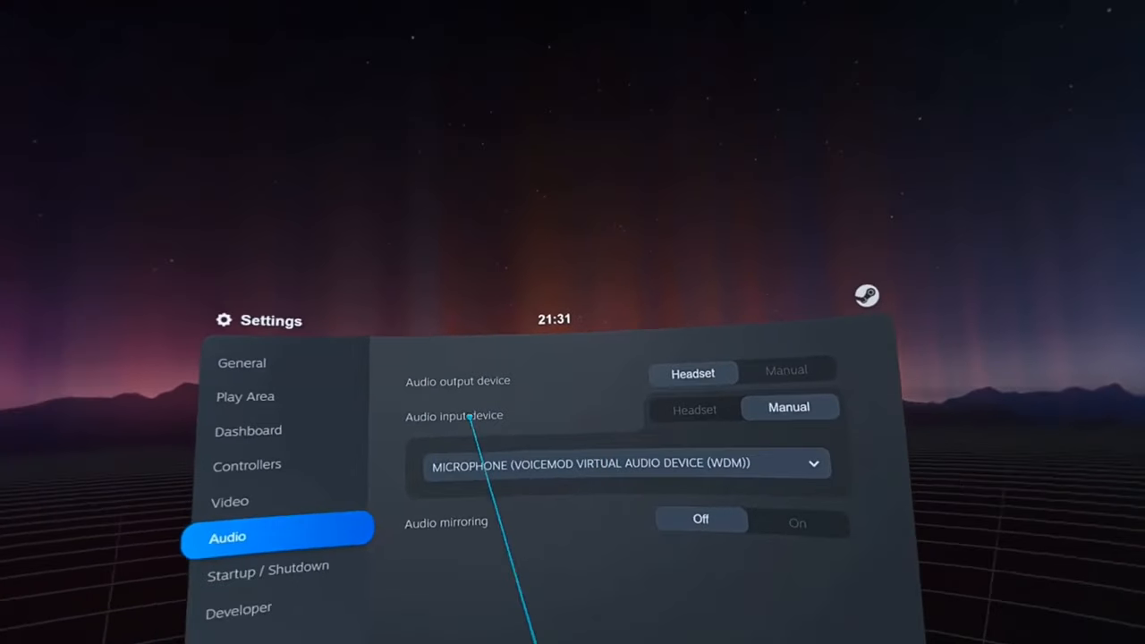